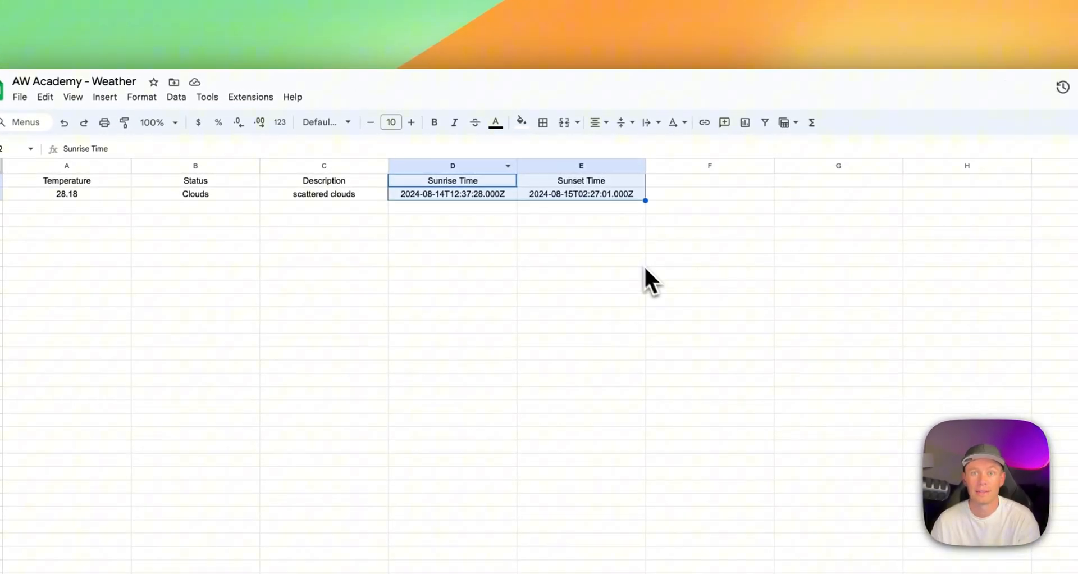
# - Inspect the raw sunrise timestamp cells in the sheet, then bring up the Gmail module's actions
pyautogui.click(453, 165)
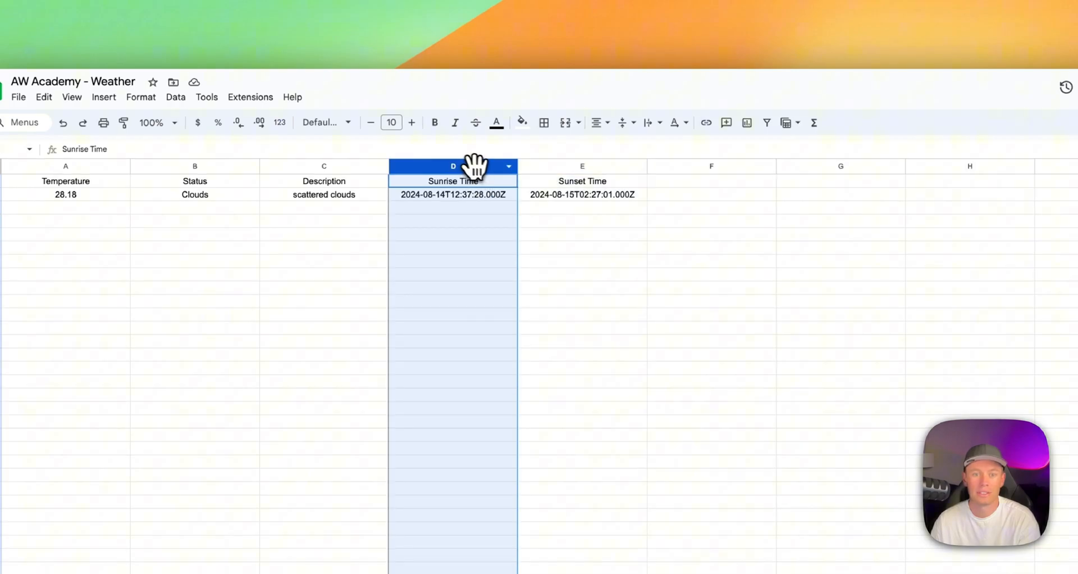
pyautogui.click(453, 195)
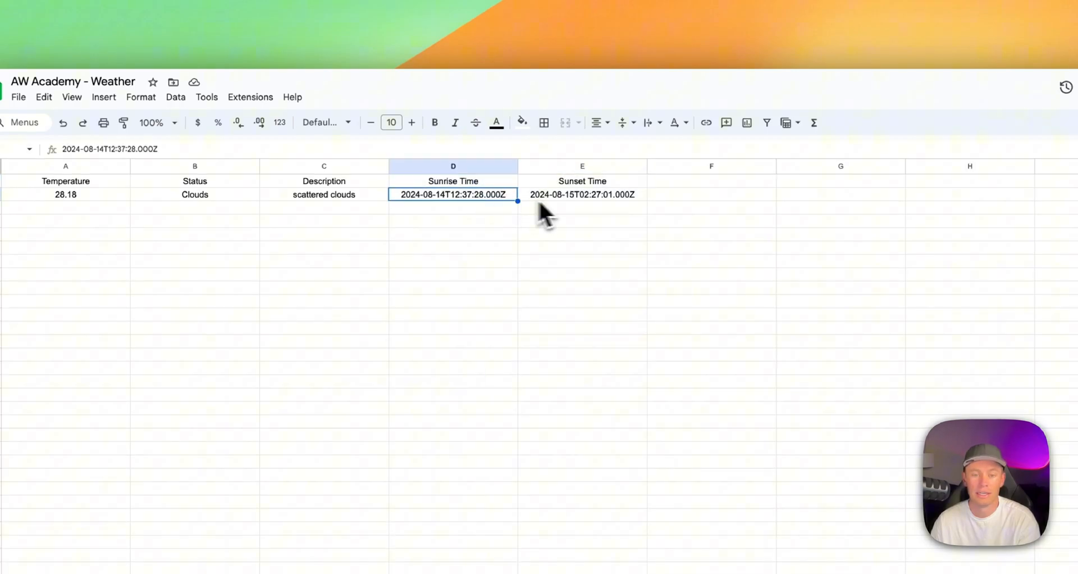
pyautogui.click(583, 194)
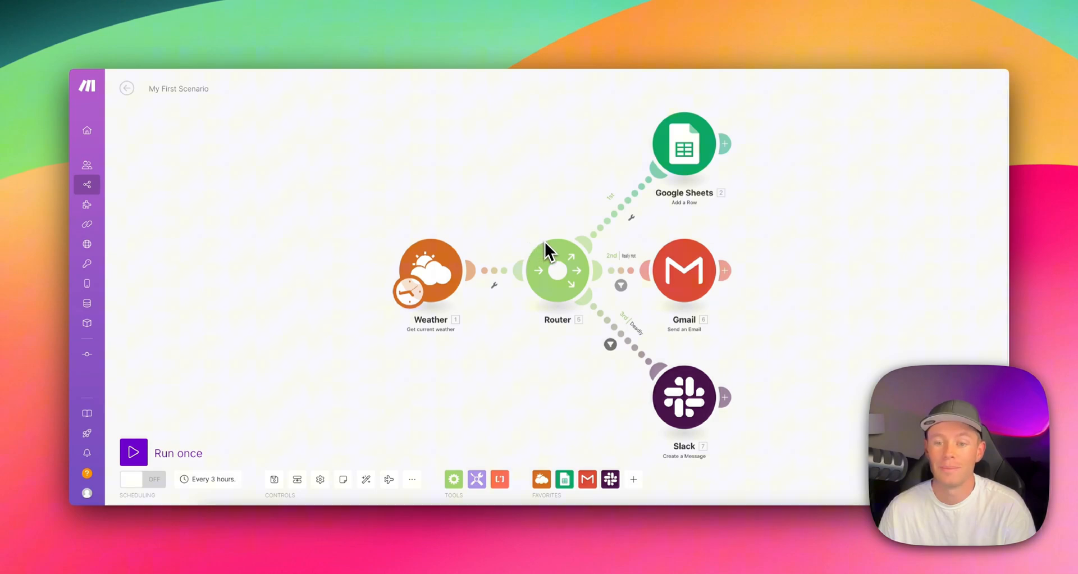
pyautogui.moveTo(557, 230)
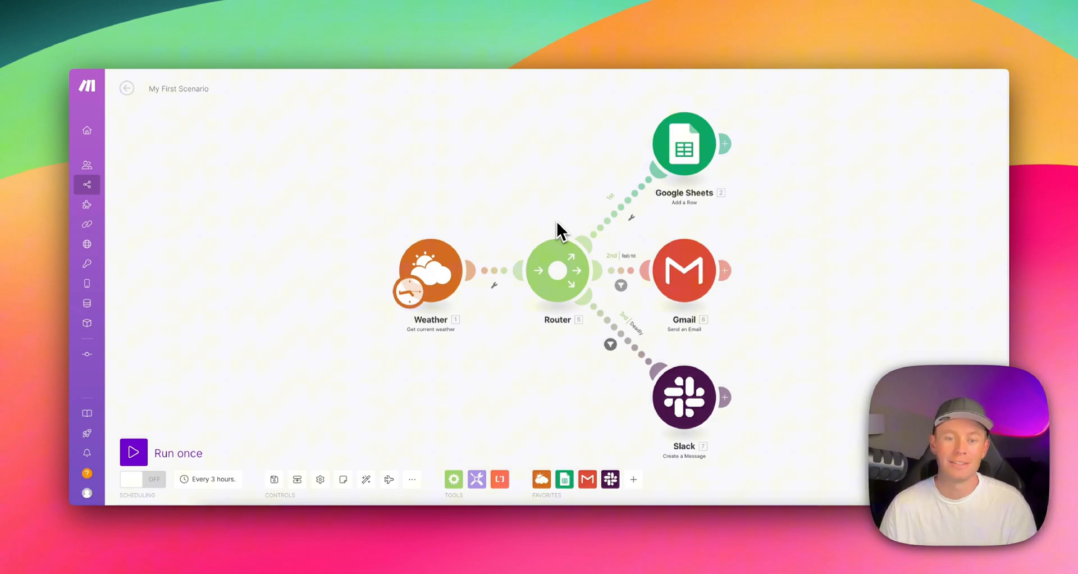
pyautogui.moveTo(482, 172)
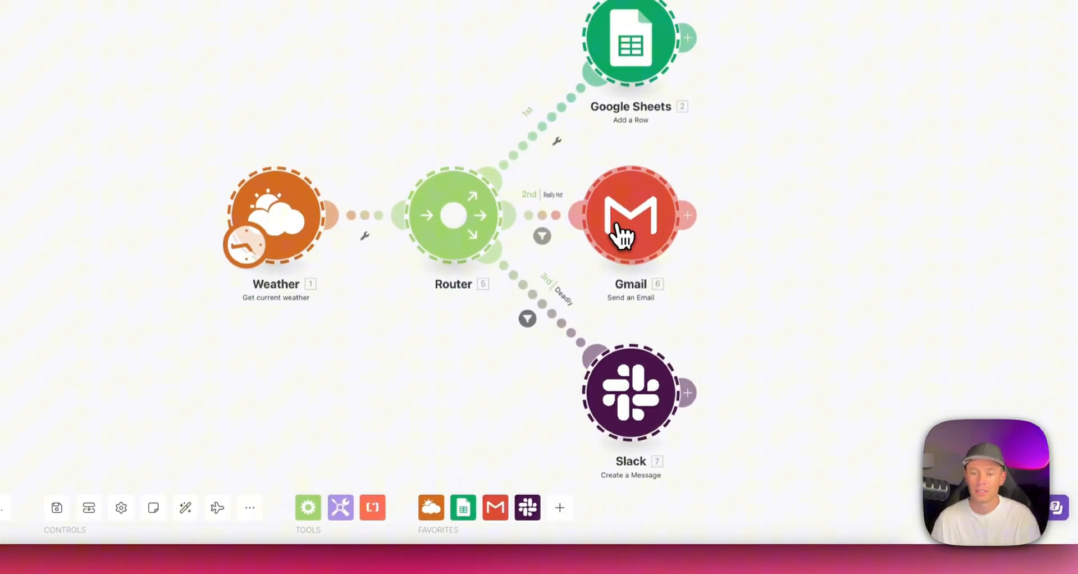
pyautogui.rightClick(628, 216)
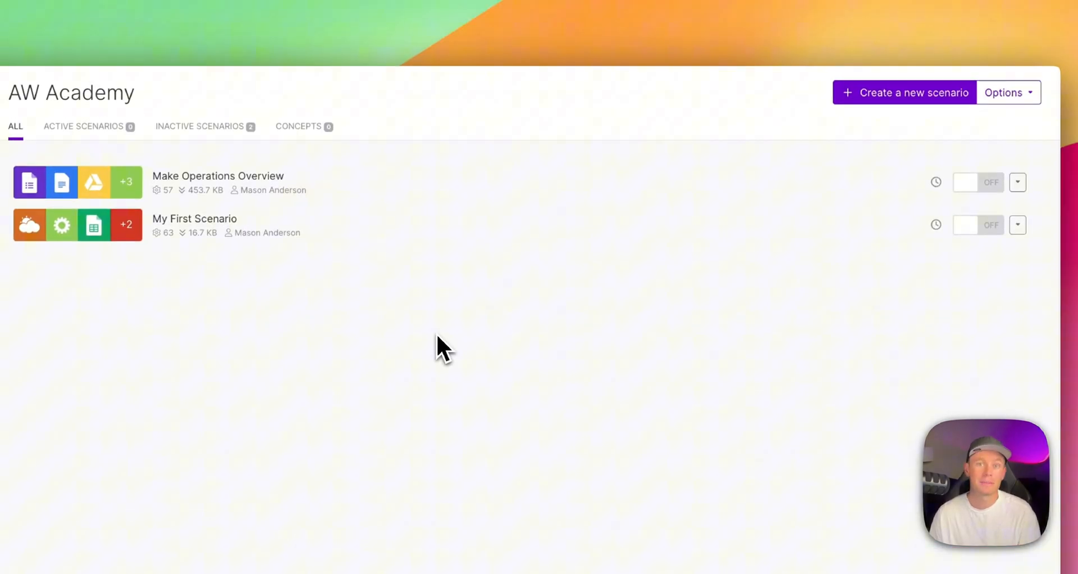
# - Open the 'Integration Weather, Google Sheets, Gmail, Slack' scenario canvas
pyautogui.click(195, 219)
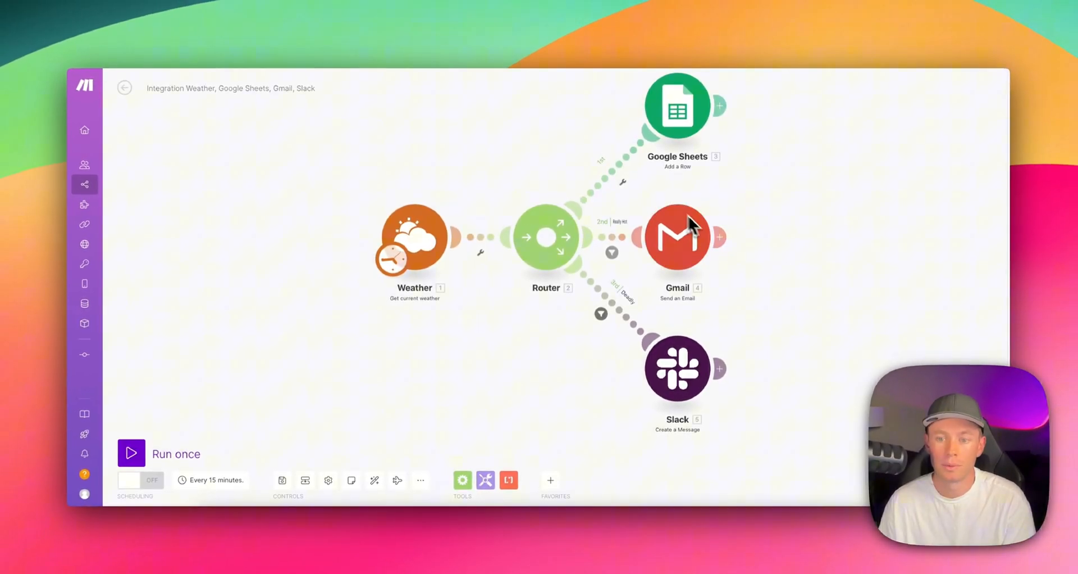
pyautogui.moveTo(650, 207)
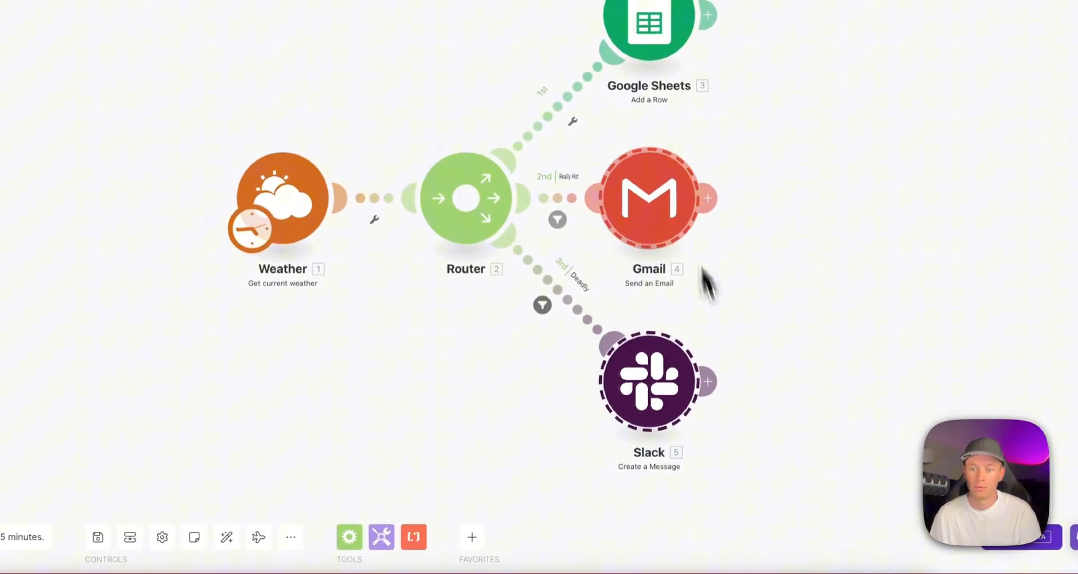
# - Delete the Router with its Gmail and Slack branches and open the Google Sheets module settings
pyautogui.rightClick(648, 197)
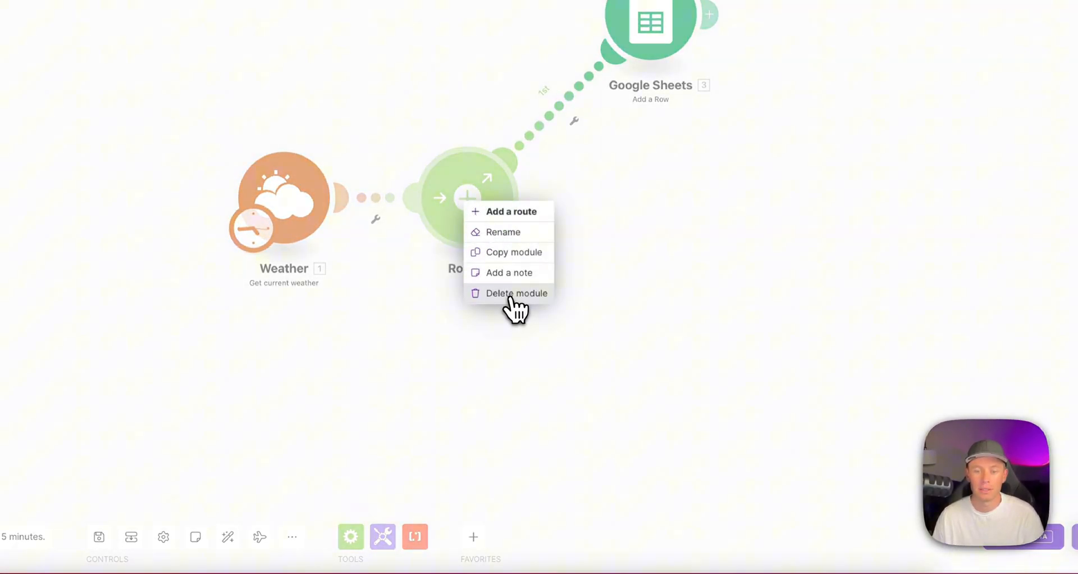
pyautogui.click(518, 293)
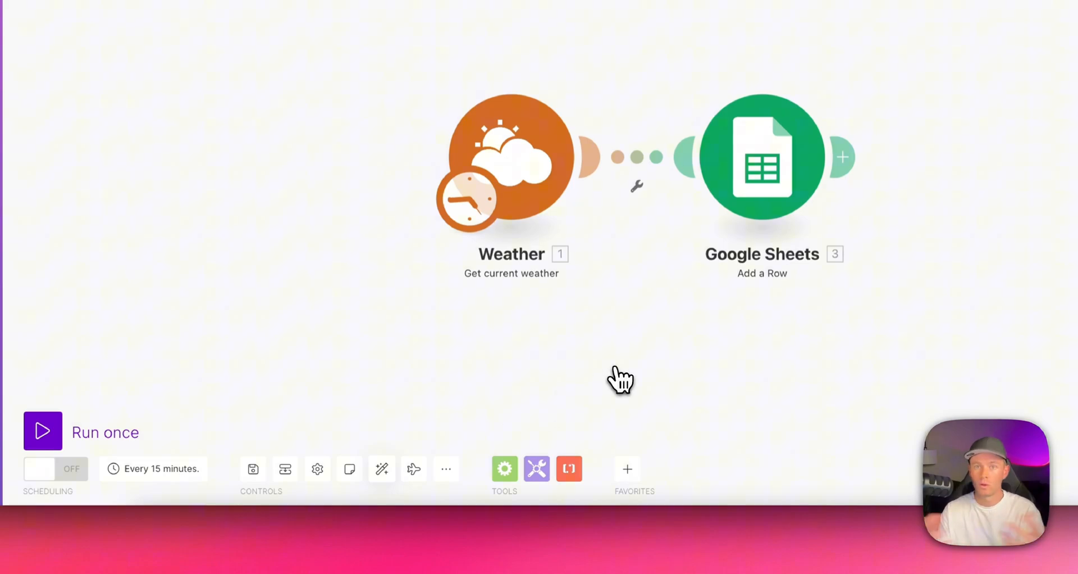
pyautogui.click(761, 157)
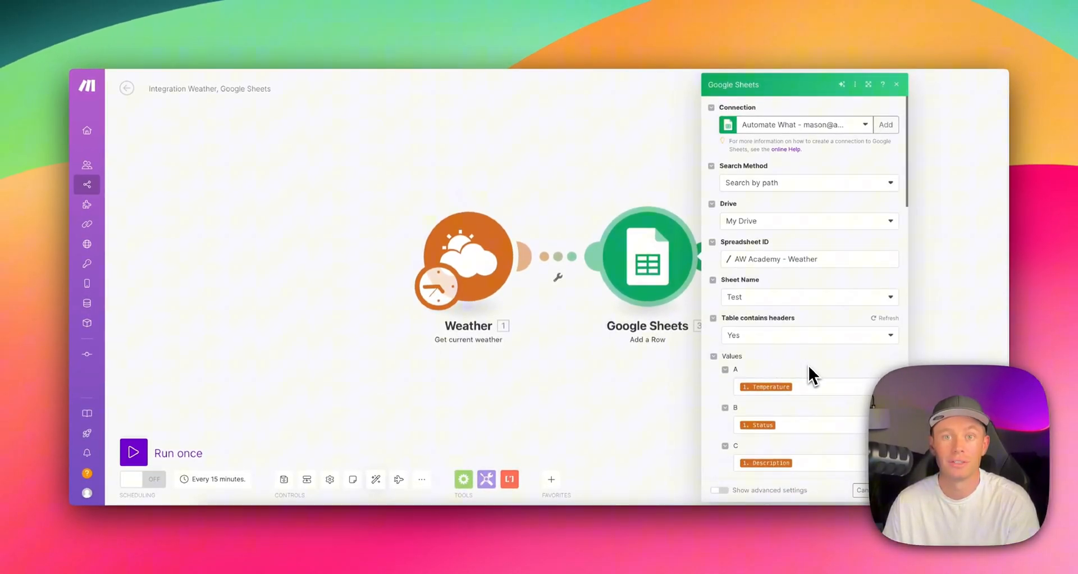
# - Run the Weather-to-Sheets scenario once and check the new row's raw timestamps in the sheet
pyautogui.click(133, 453)
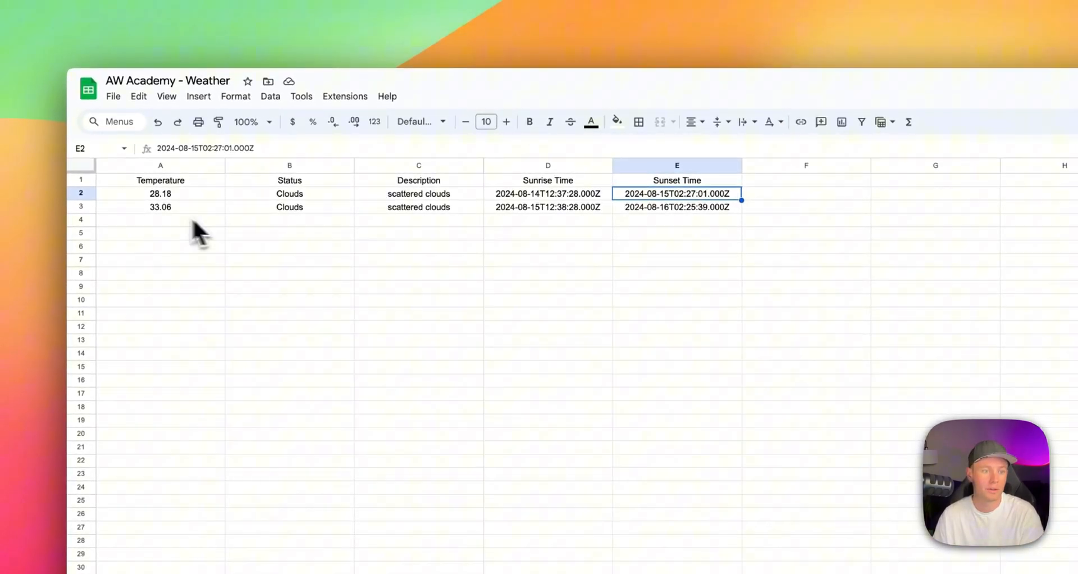
pyautogui.click(82, 204)
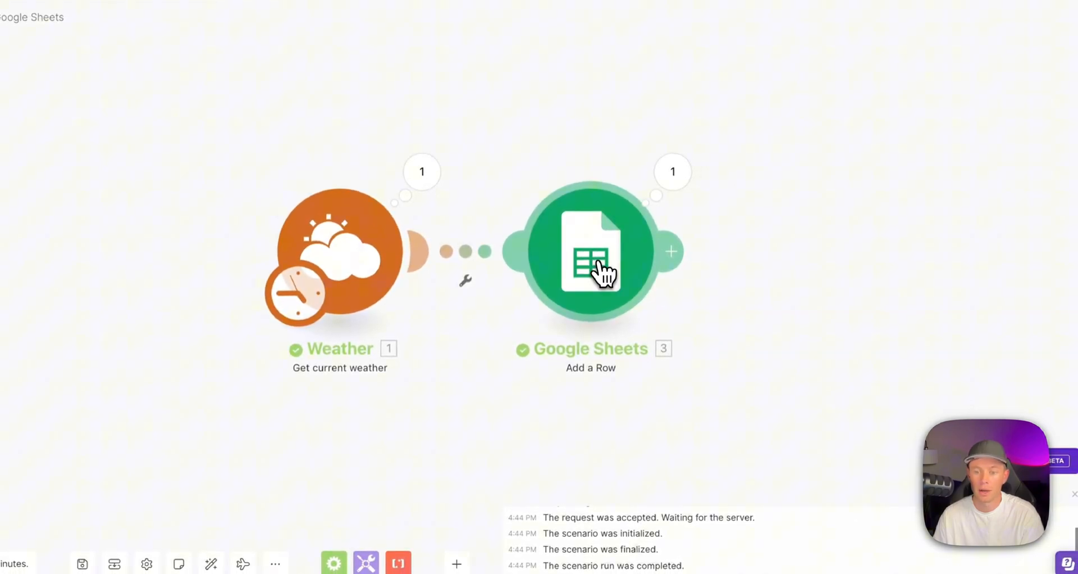
# - Reopen the Google Sheets module showing columns A–E mapped to temperature, status, description, sunrise, sunset
pyautogui.click(589, 251)
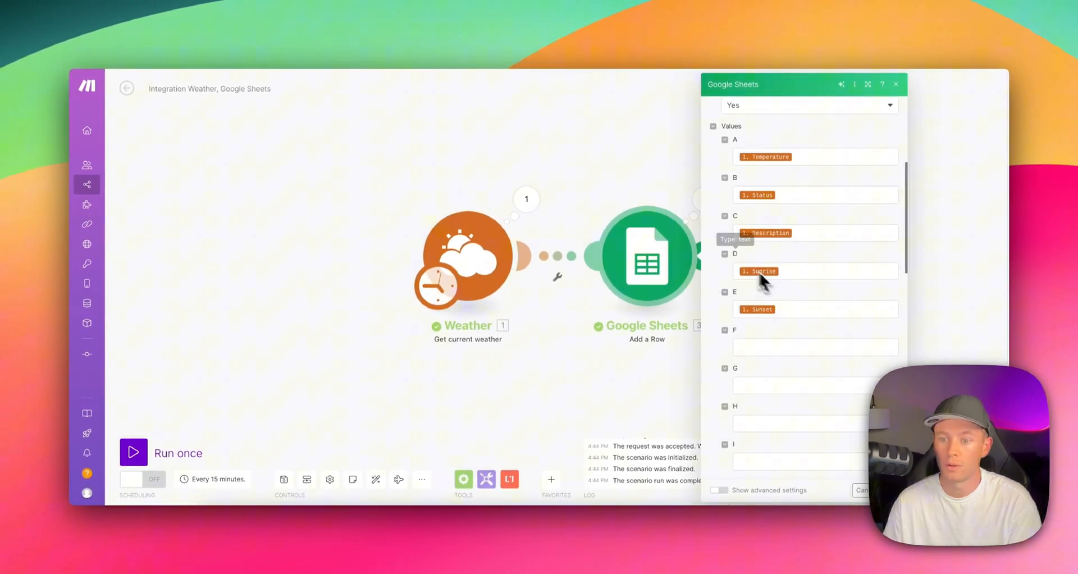
pyautogui.moveTo(774, 334)
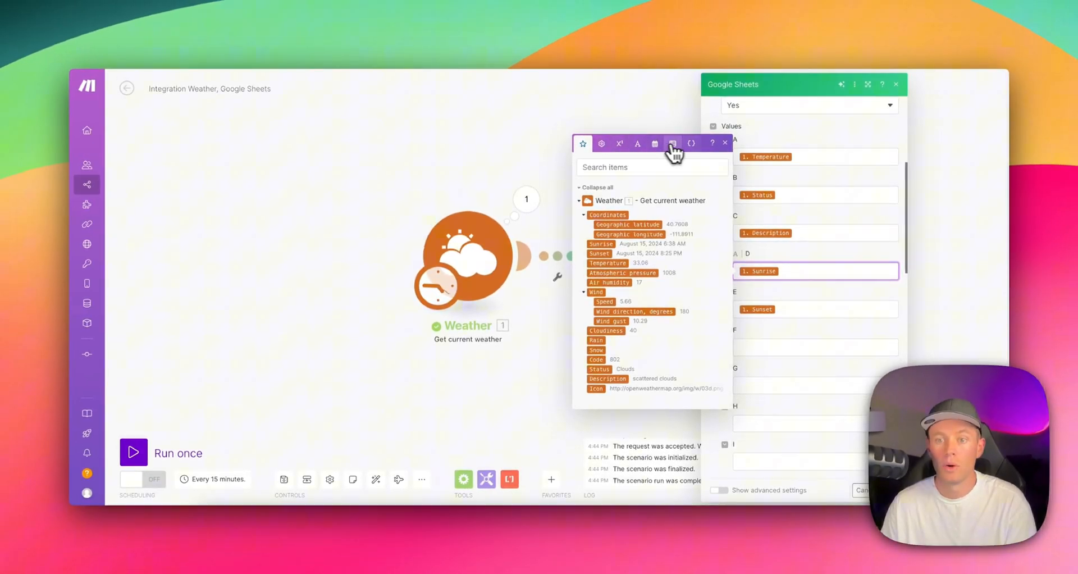
# - Browse the General, Text and binary, Array and Date and time function categories
pyautogui.click(601, 143)
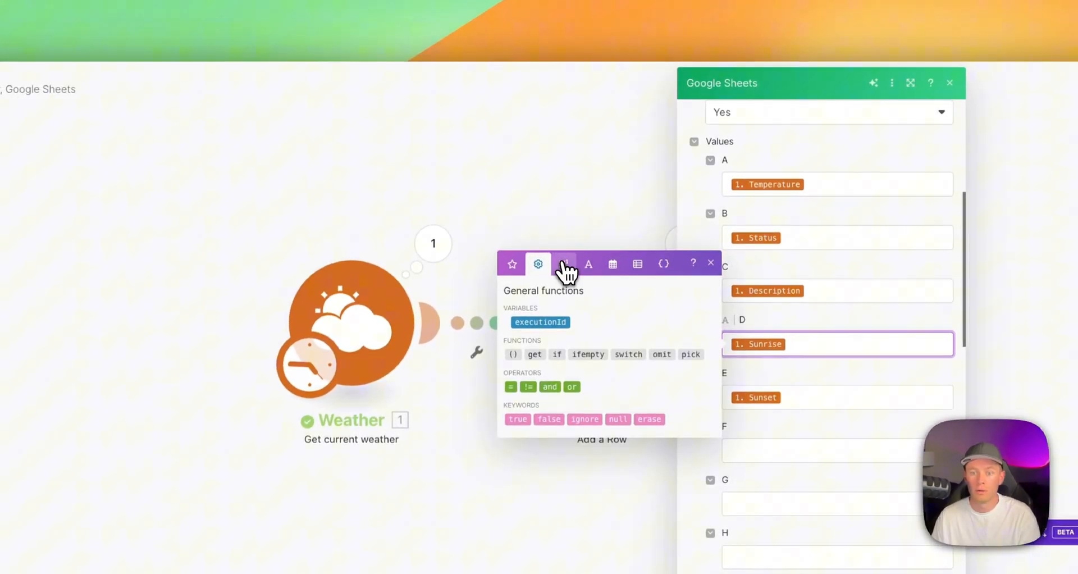
pyautogui.click(588, 240)
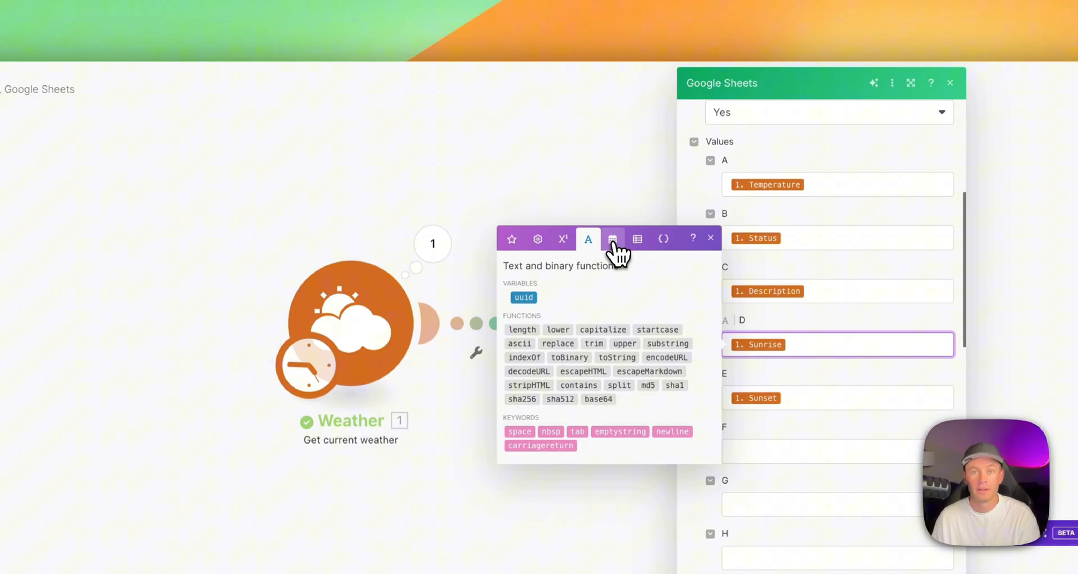
pyautogui.click(637, 239)
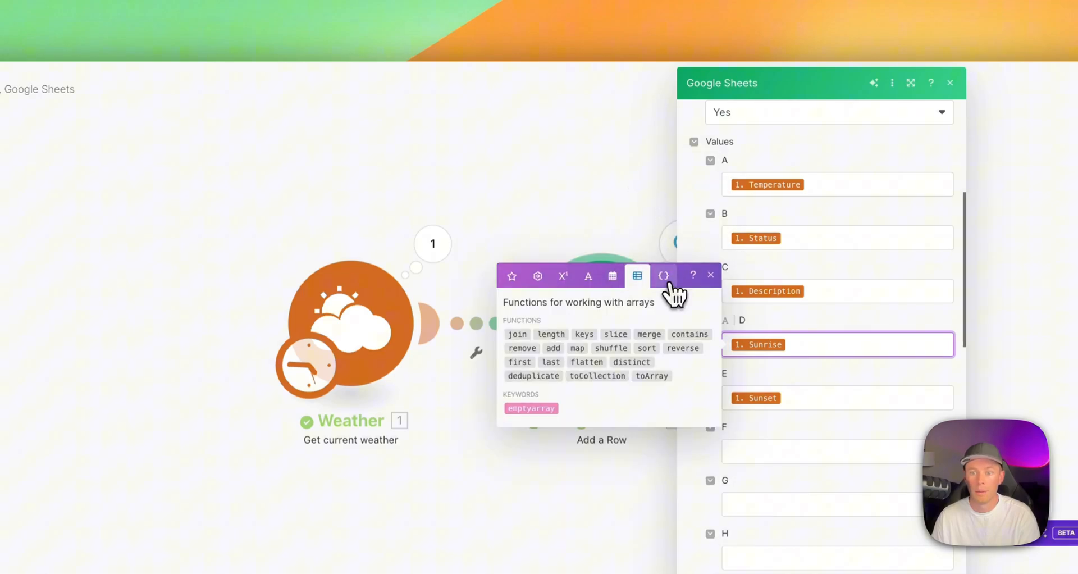
pyautogui.click(611, 169)
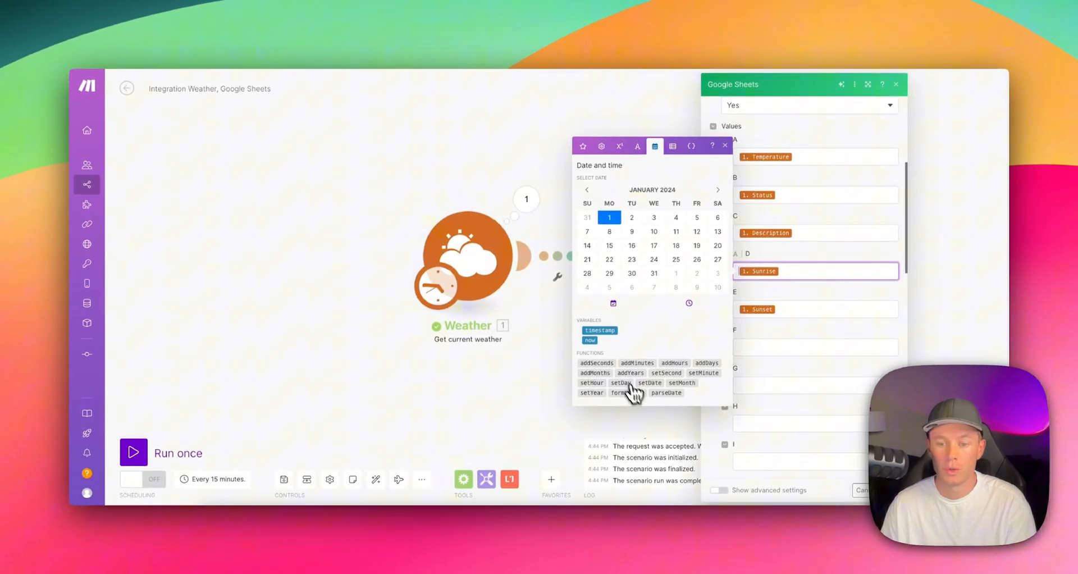
pyautogui.moveTo(621, 383)
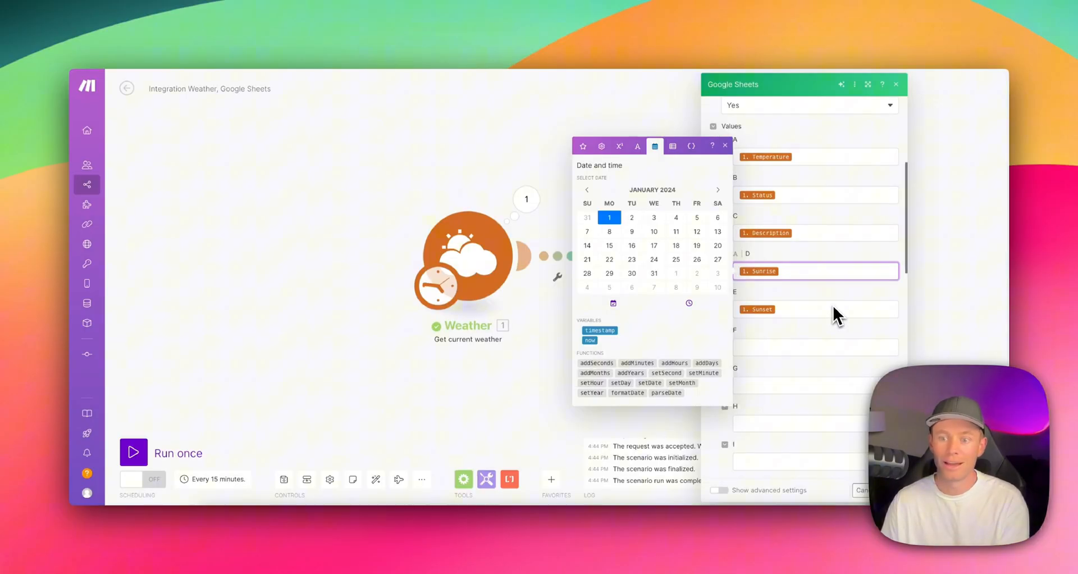
pyautogui.moveTo(759, 271)
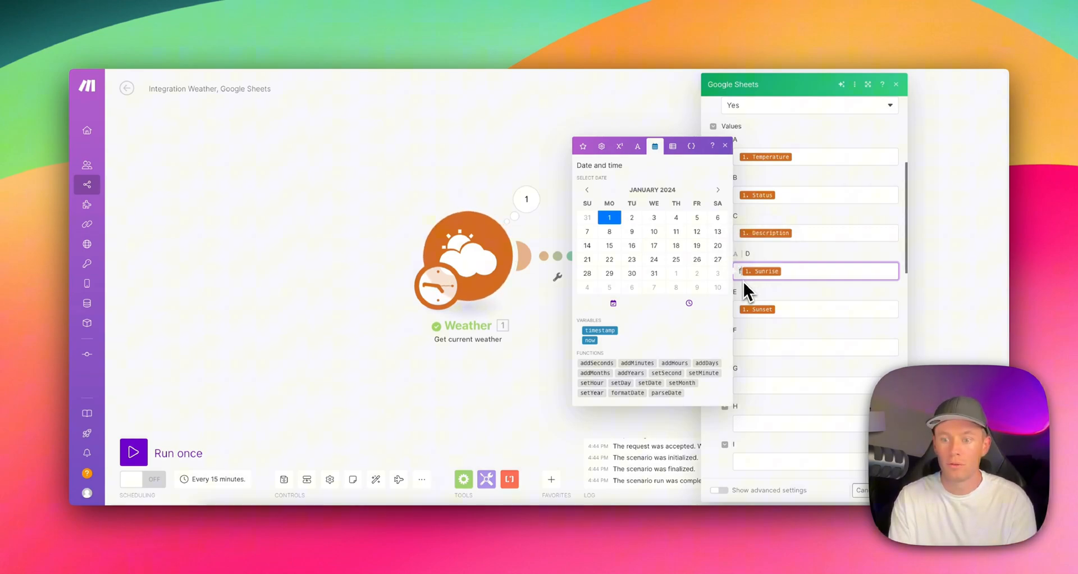
# - Wrap the column D Sunrise value in a formatDate function
pyautogui.click(627, 392)
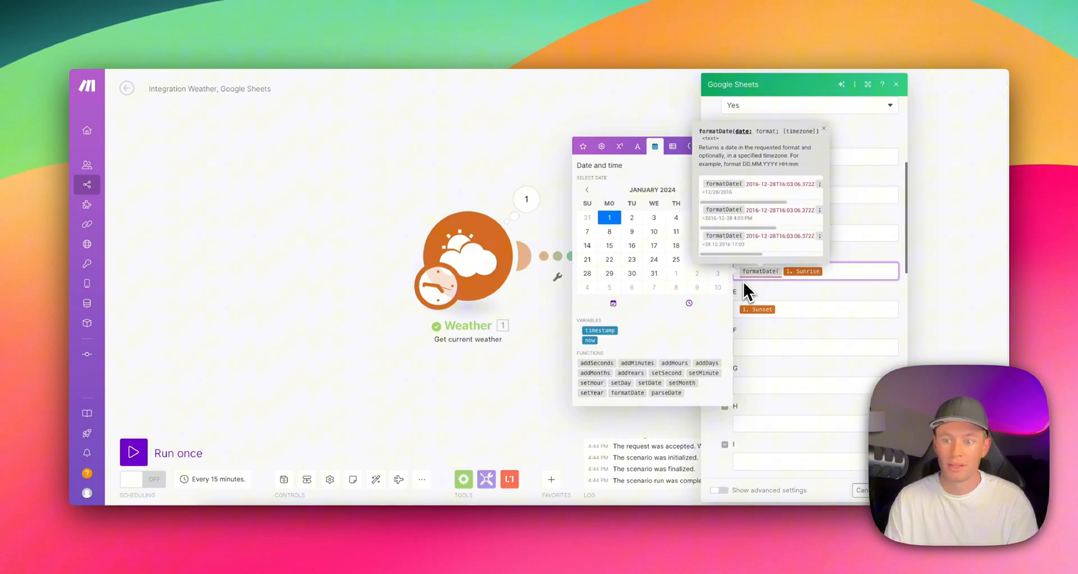
pyautogui.moveTo(833, 285)
pyautogui.write(' ;')
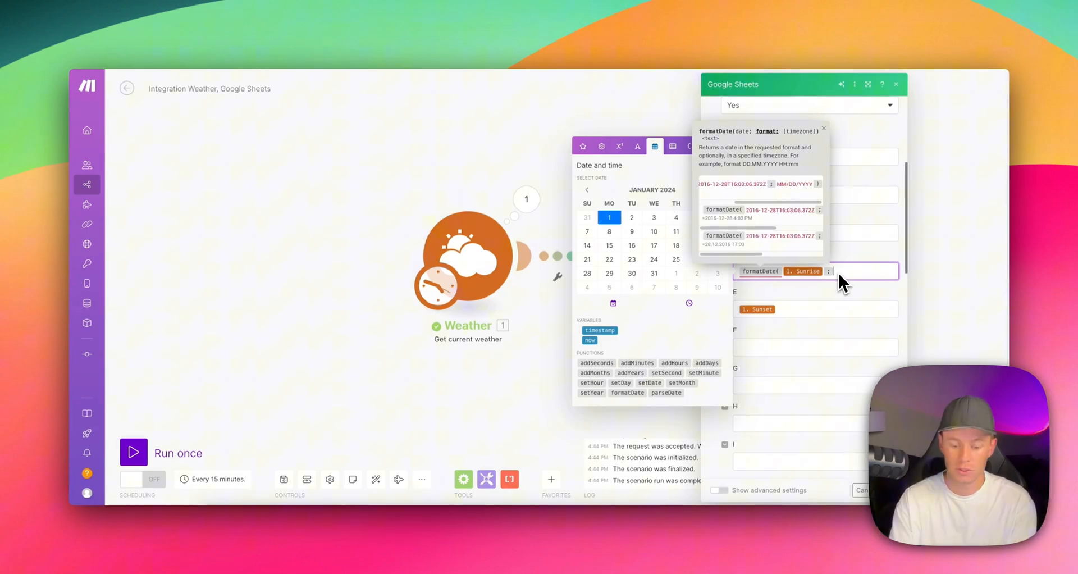
# - Set the sunrise format to MM/DD/YYYY, run once, and reopen the Add a Row module settings
pyautogui.write('MM')
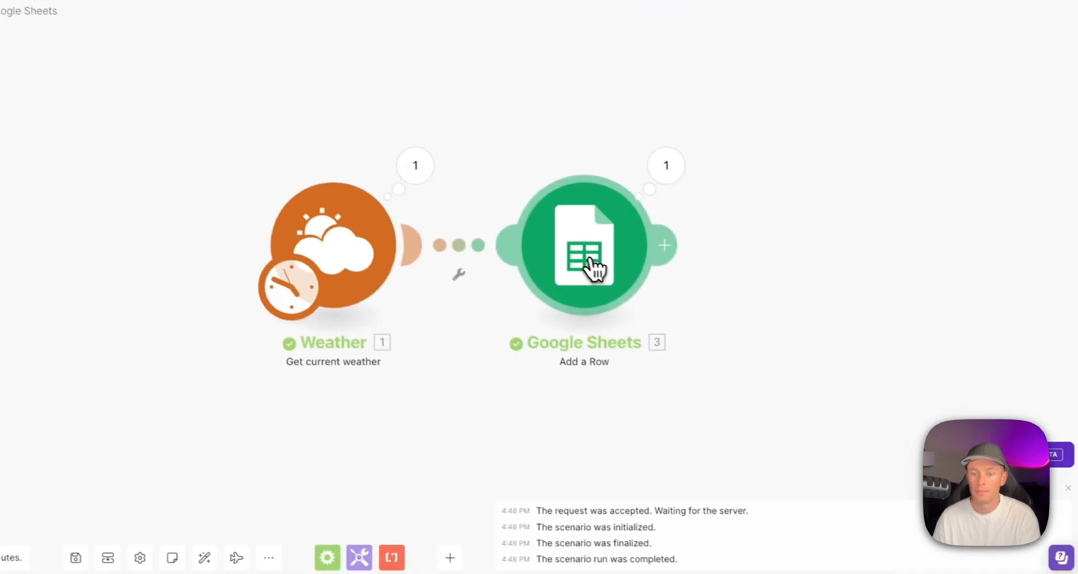
pyautogui.click(583, 245)
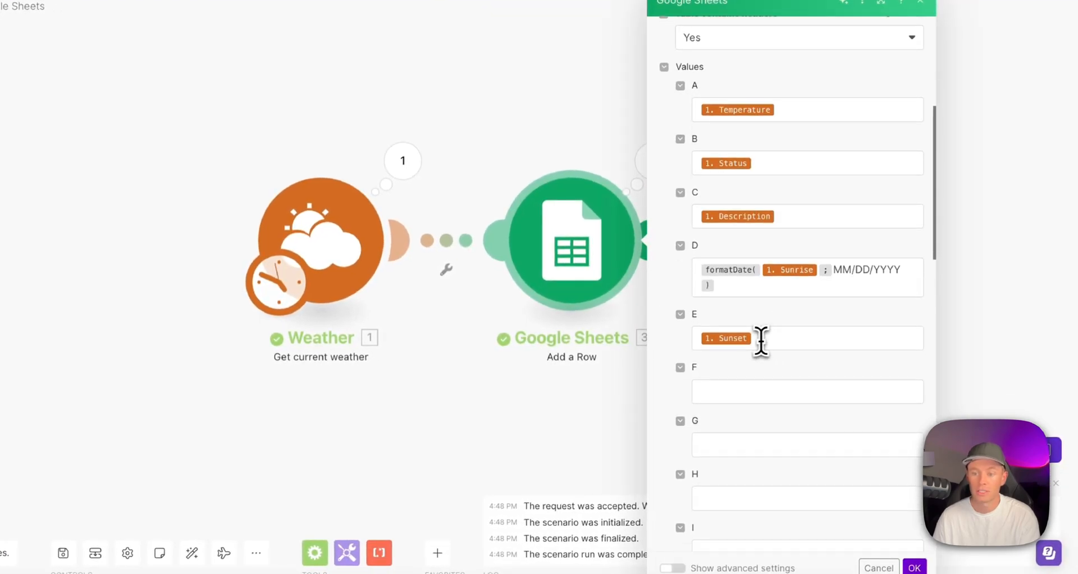
# - Rebuild column E's Sunset mapping inside a formatDate function
pyautogui.click(807, 337)
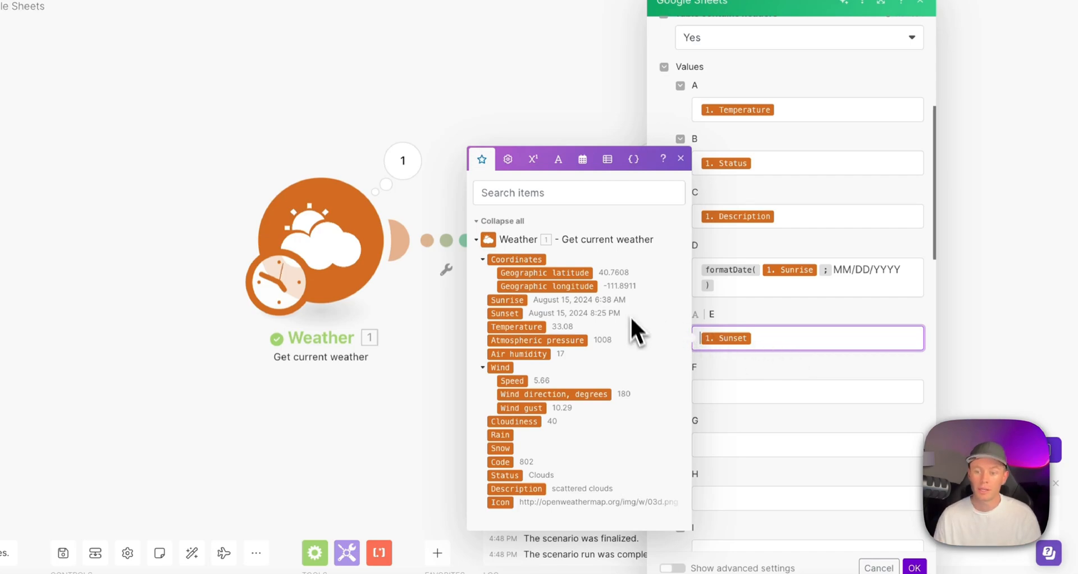
pyautogui.moveTo(715, 337)
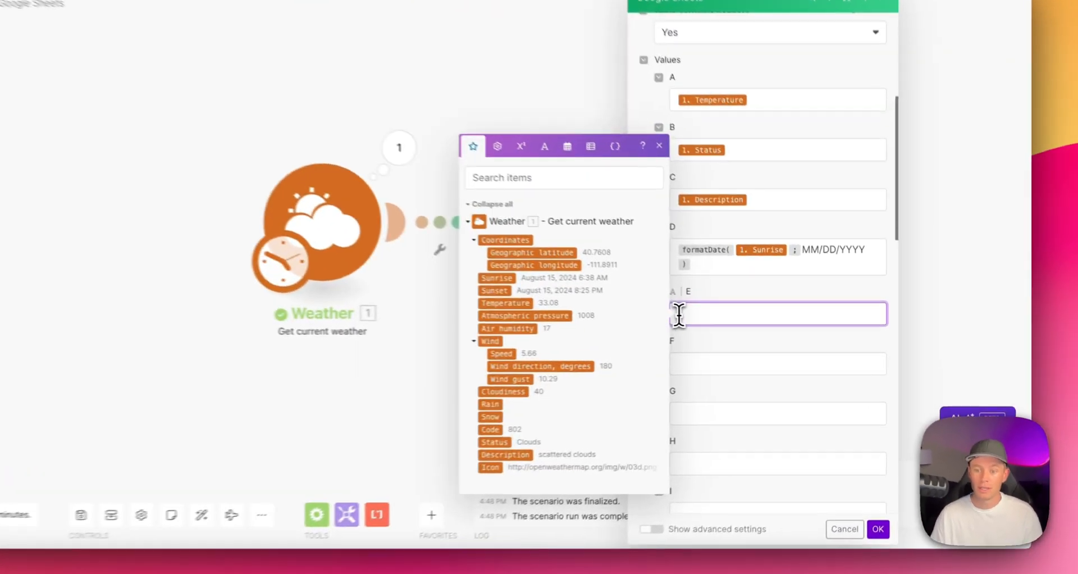
pyautogui.write('rmatDate( 1. Sunset ;')
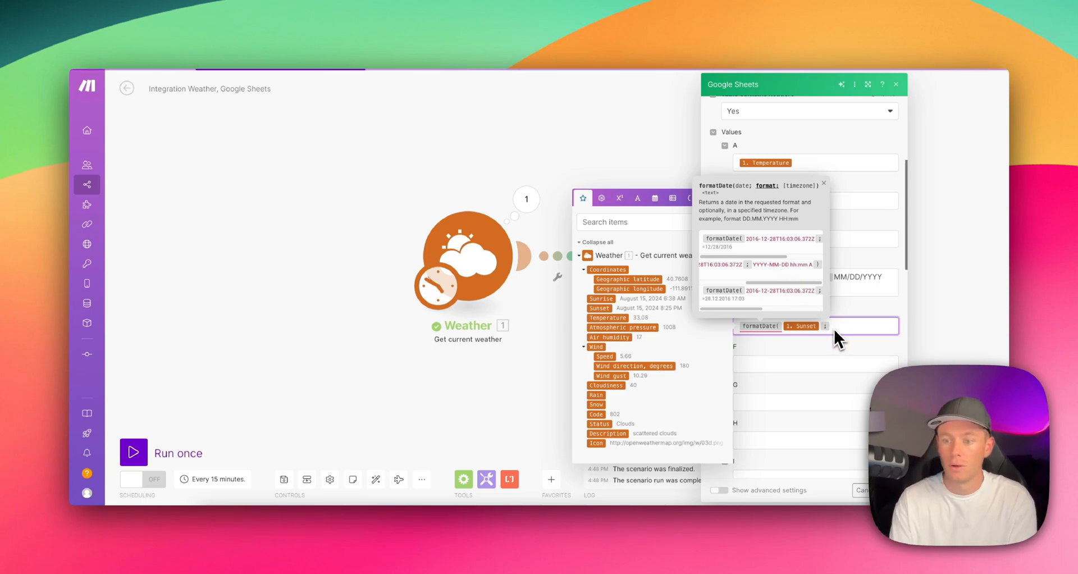
# - Enter YYYY-MM-DD h:mm A as the Sunset format pattern in column E
pyautogui.write('YYYY')
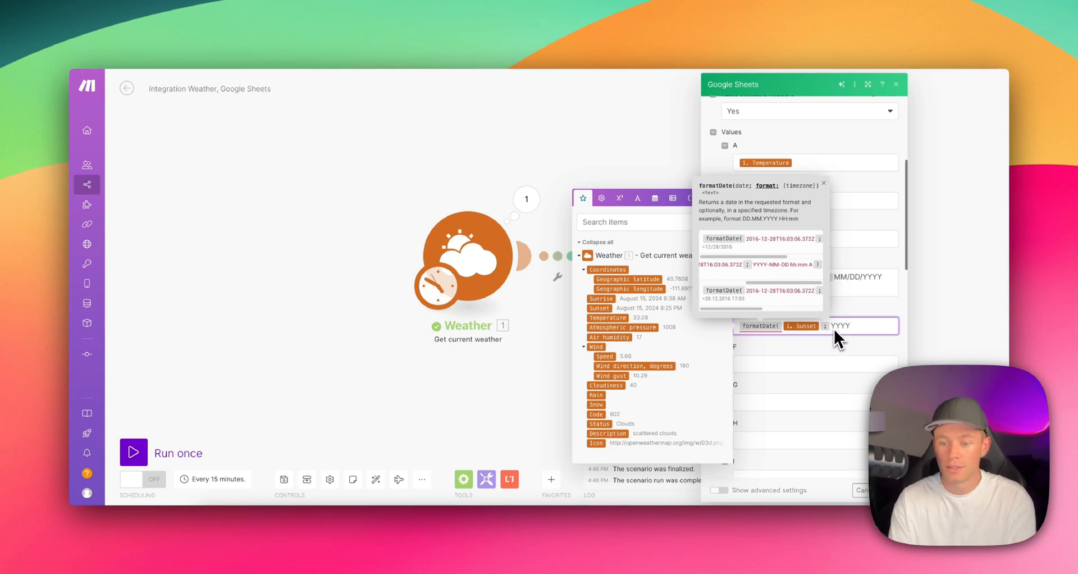
pyautogui.write('-MM-')
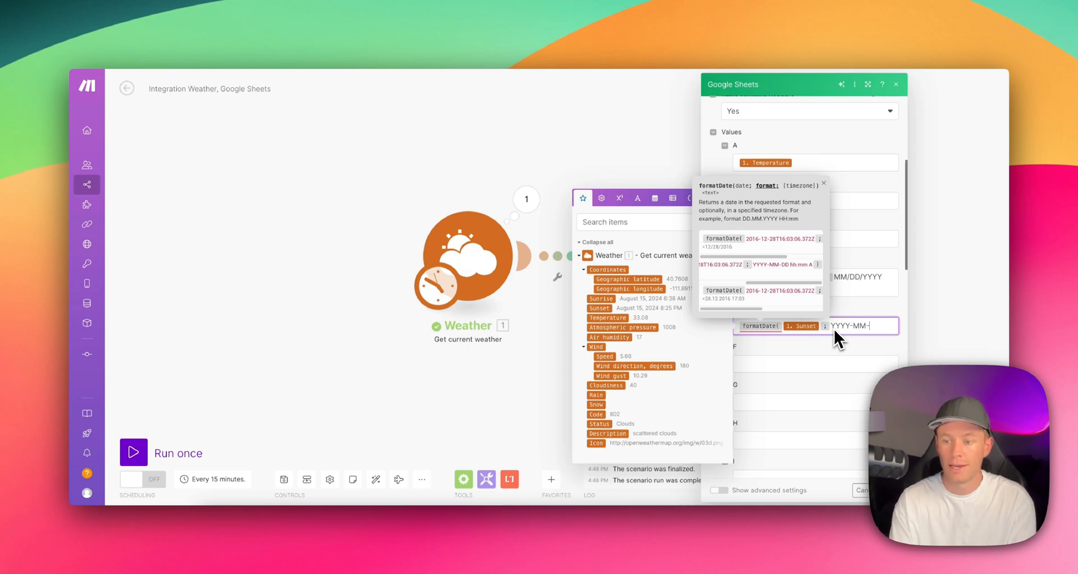
pyautogui.write('DD hh:')
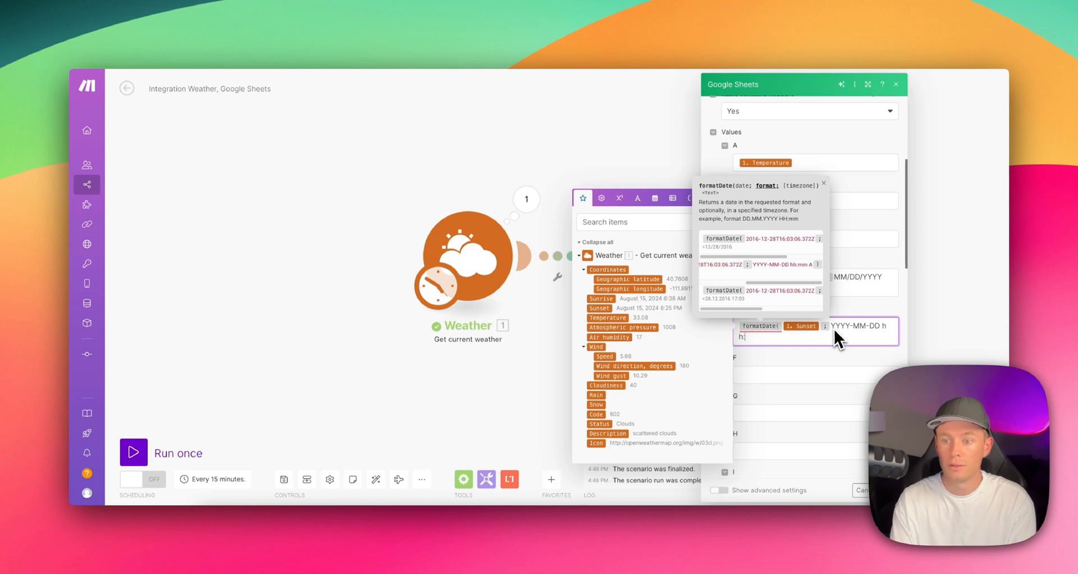
pyautogui.write('mm A )')
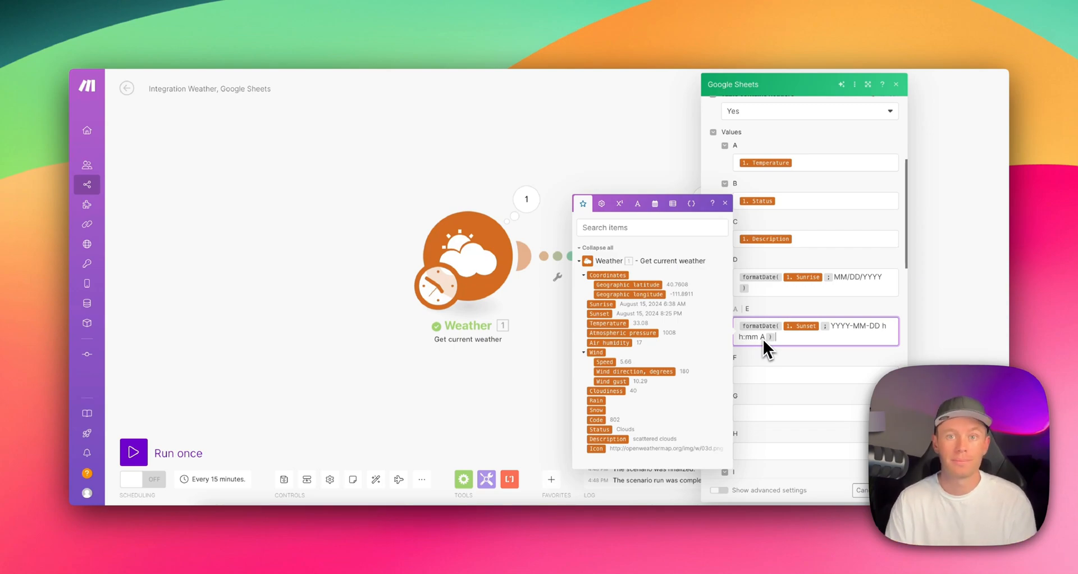
pyautogui.moveTo(791, 349)
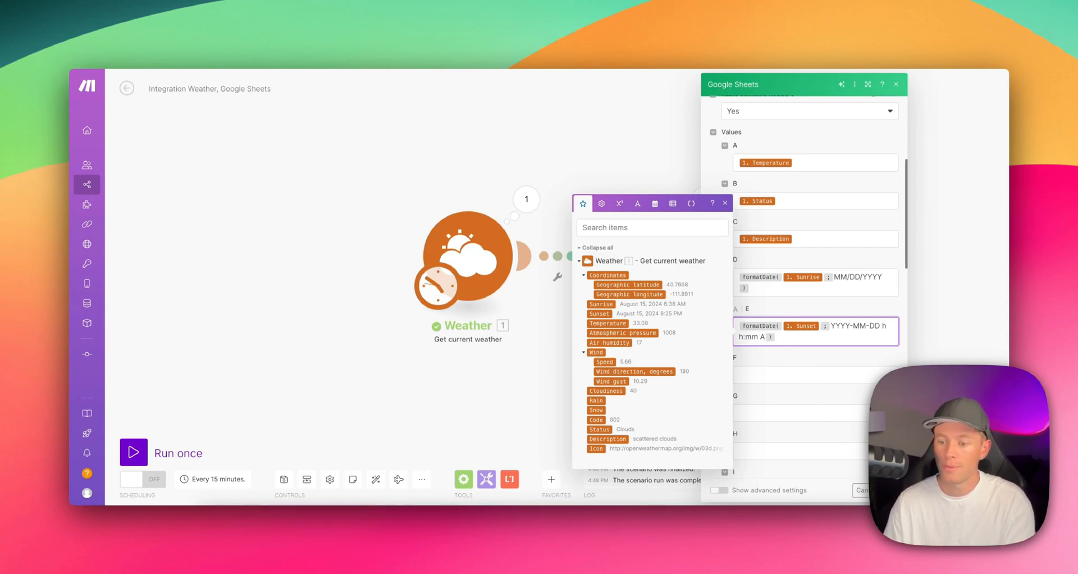
pyautogui.click(133, 453)
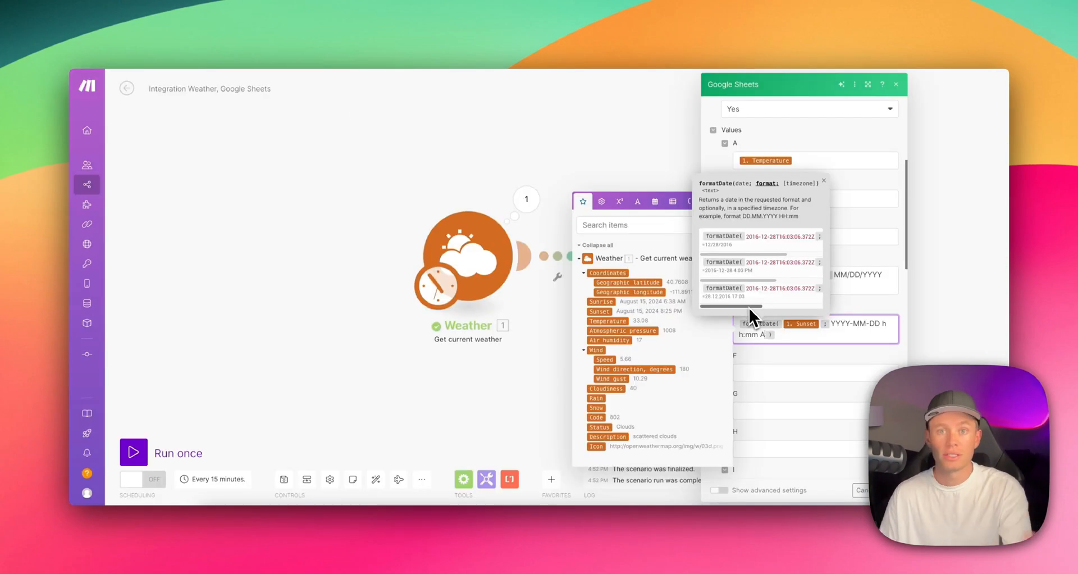
pyautogui.moveTo(756, 196)
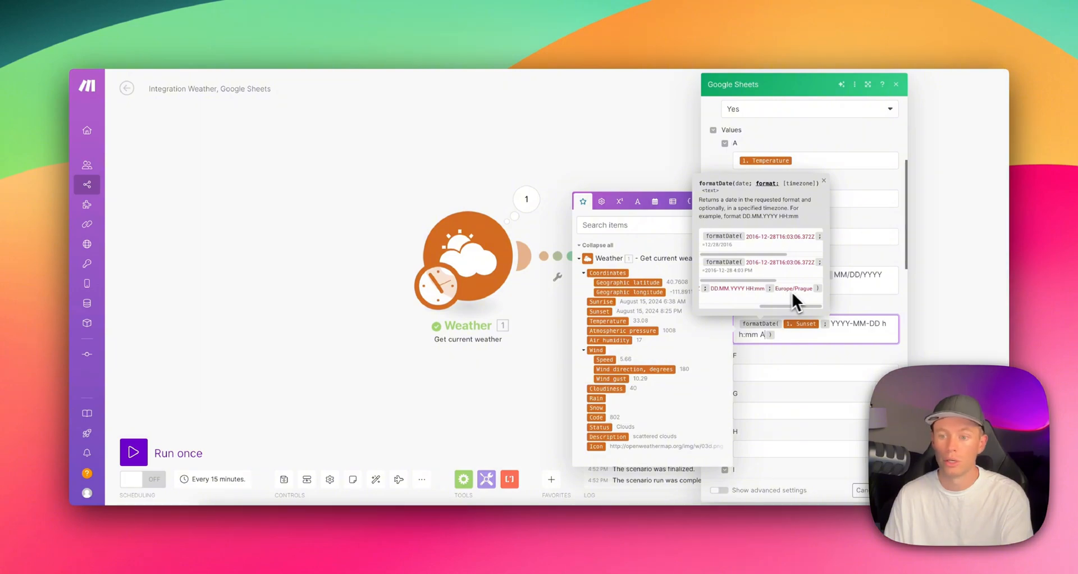
pyautogui.moveTo(808, 299)
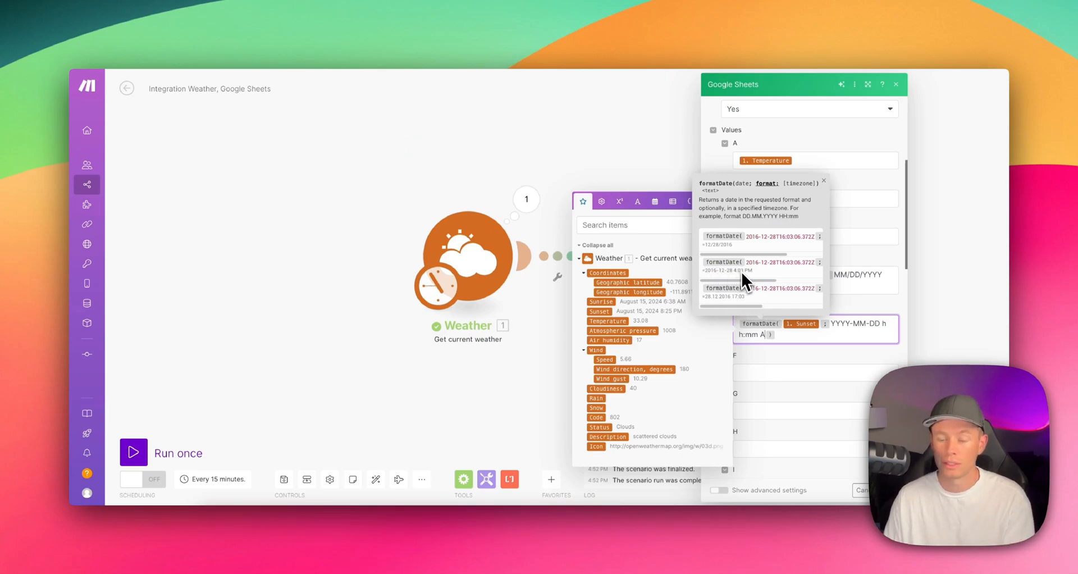
pyautogui.moveTo(756, 282)
pyautogui.write('; America/New York ')
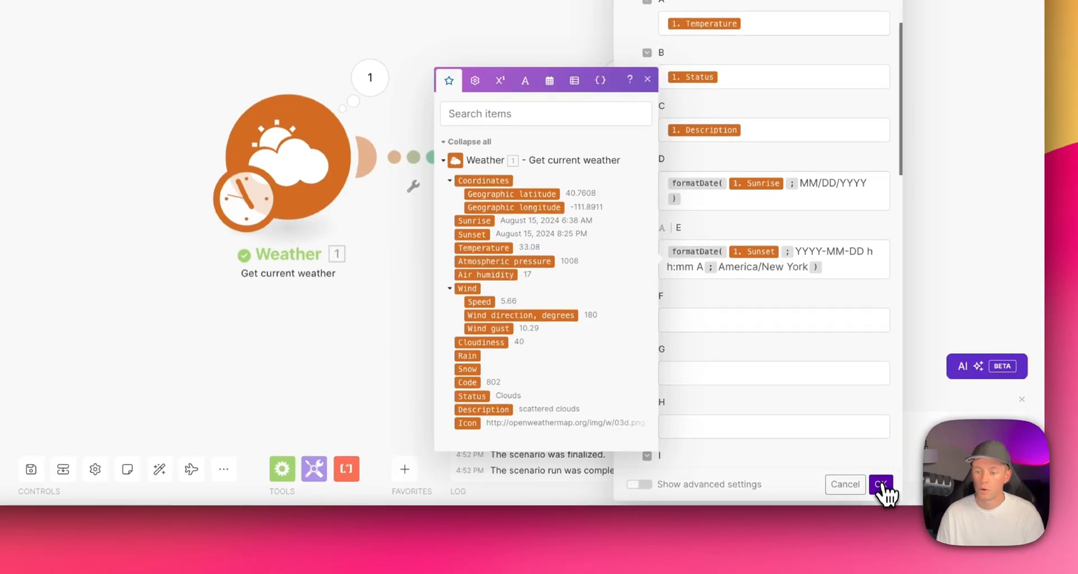
# - Save the Google Sheets row settings before running the scenario
pyautogui.click(881, 485)
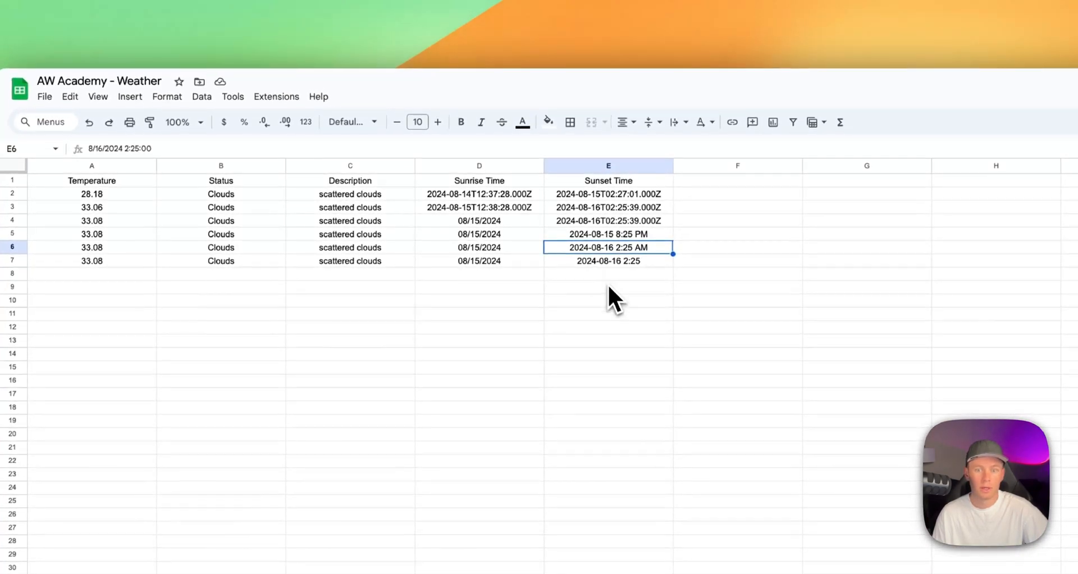
pyautogui.click(607, 262)
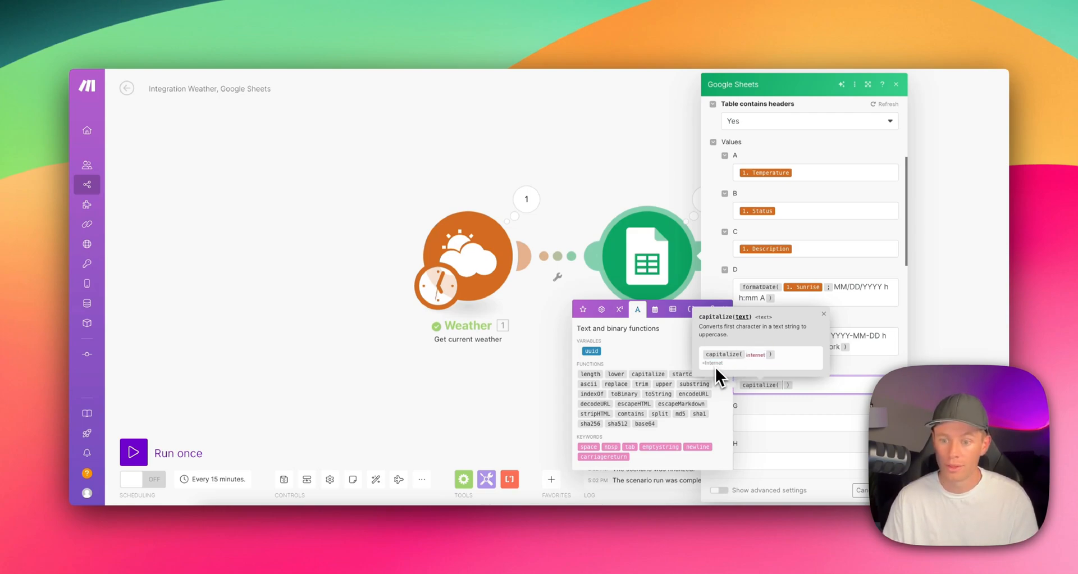
pyautogui.moveTo(756, 367)
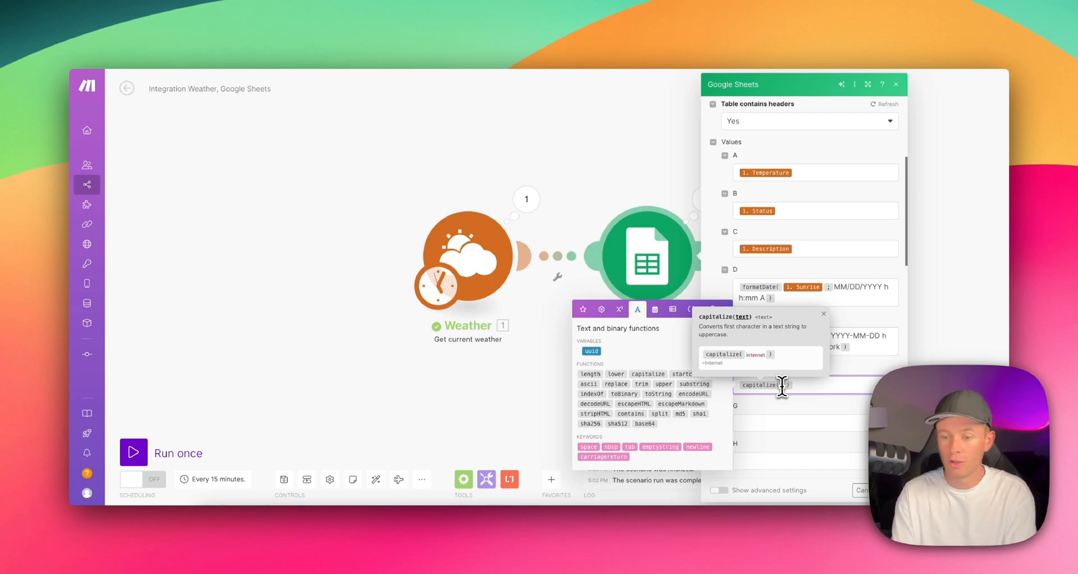
# - Map capitalize(hello) into column F and check the resulting 'Hello' value in the sheet
pyautogui.write('hello')
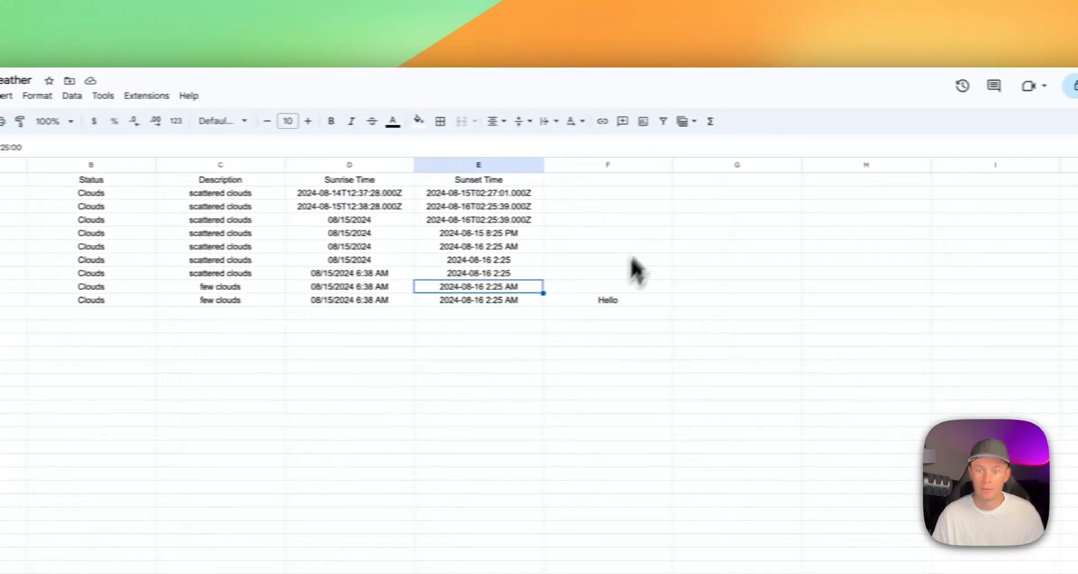
pyautogui.click(607, 300)
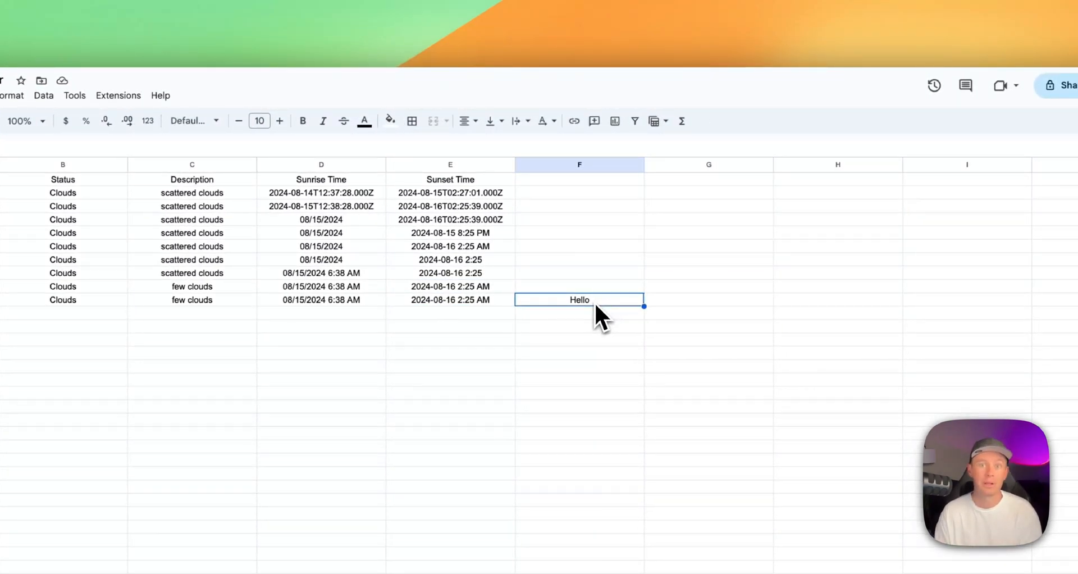